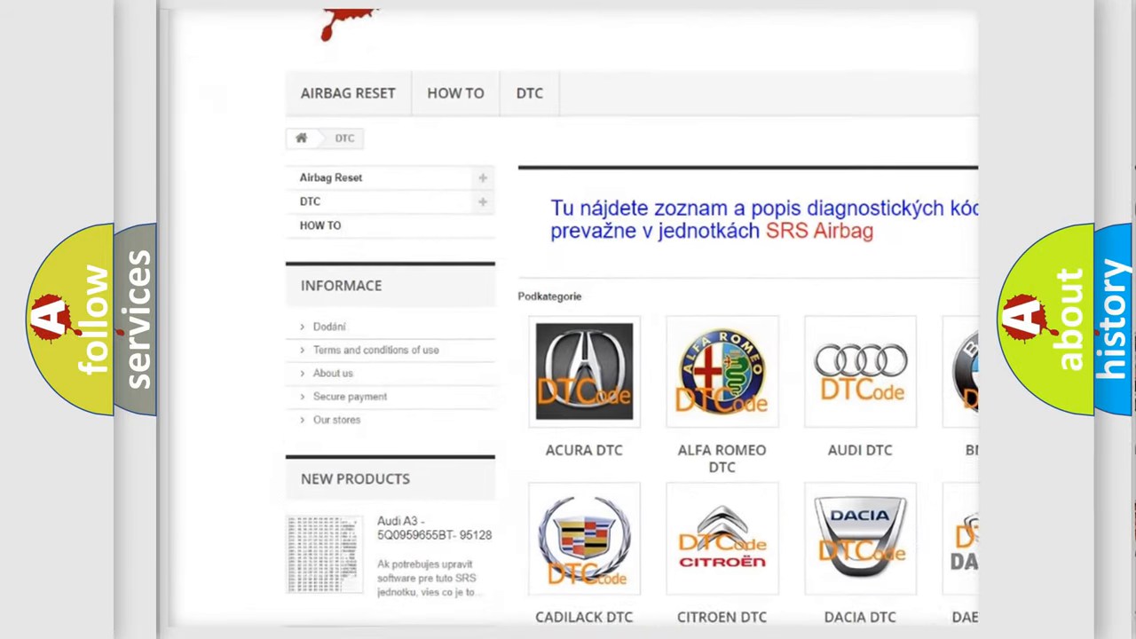
scroll("down", 3)
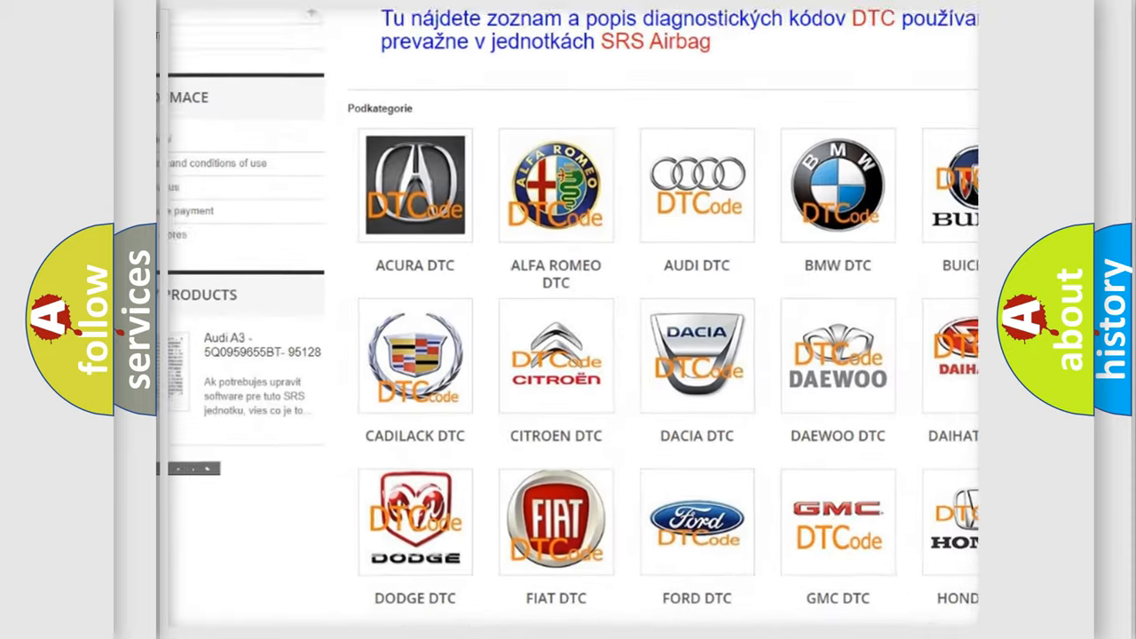
scroll("down", 3)
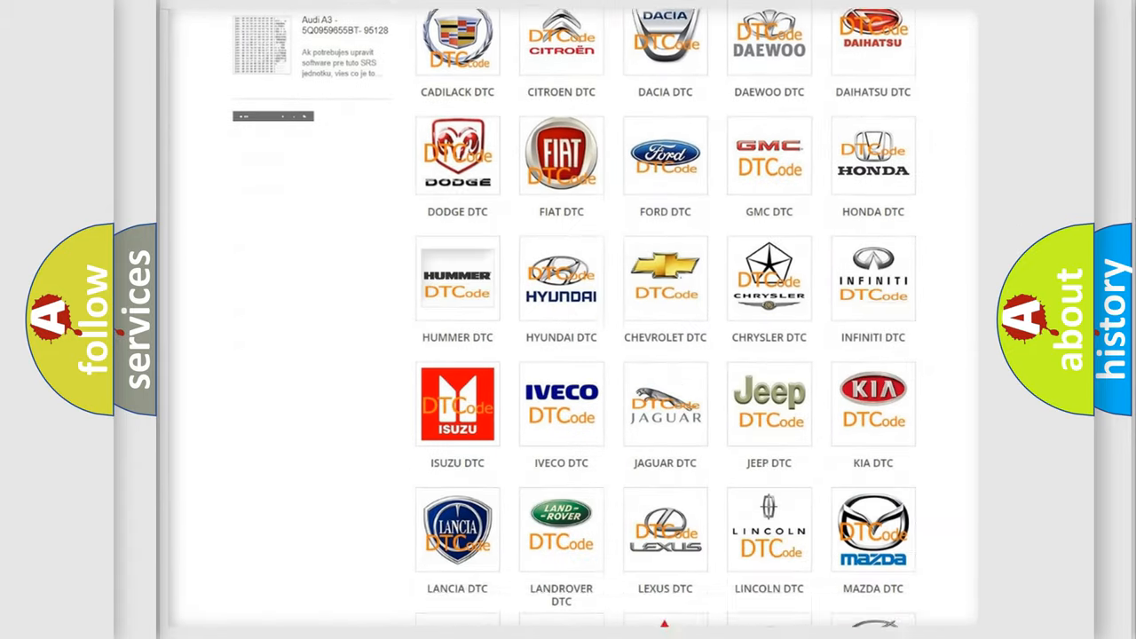
scroll("down", 3)
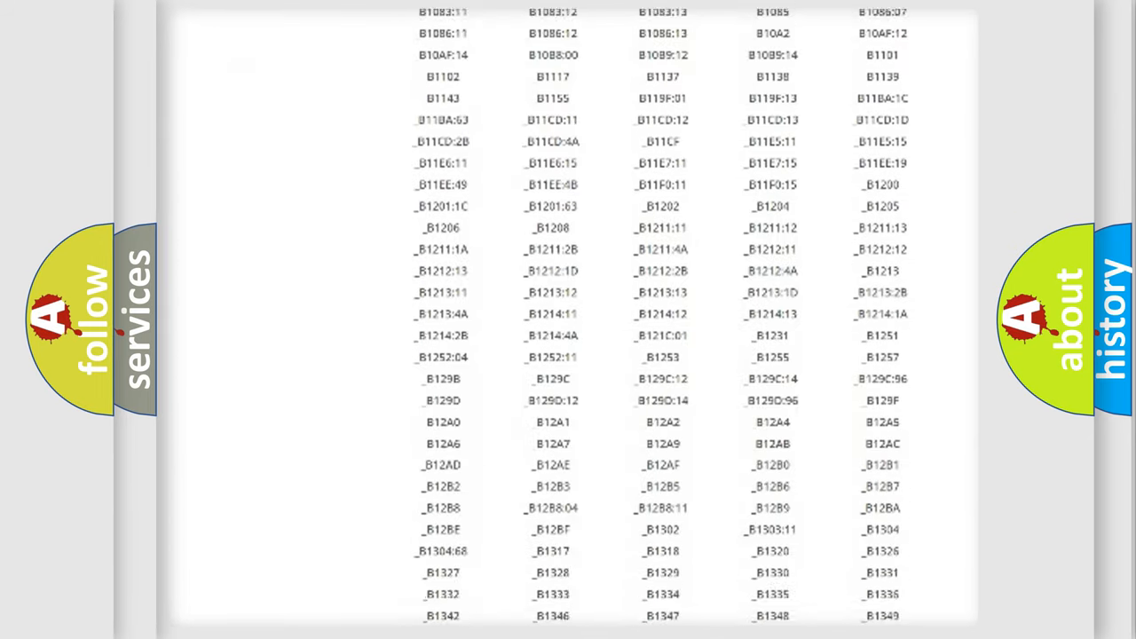
scroll("down", 3)
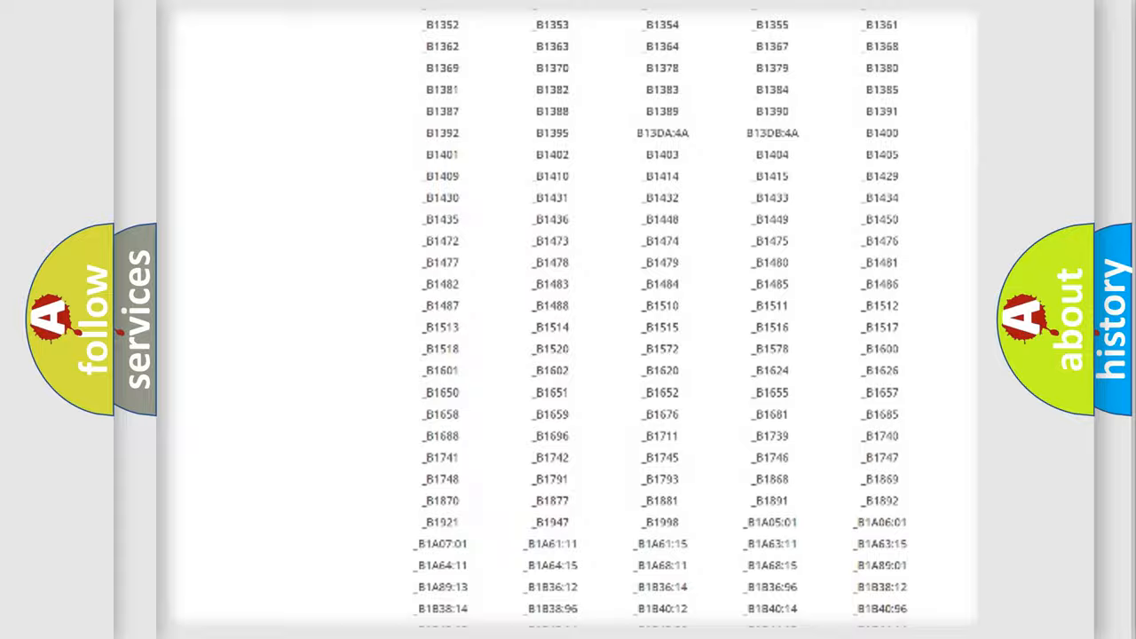